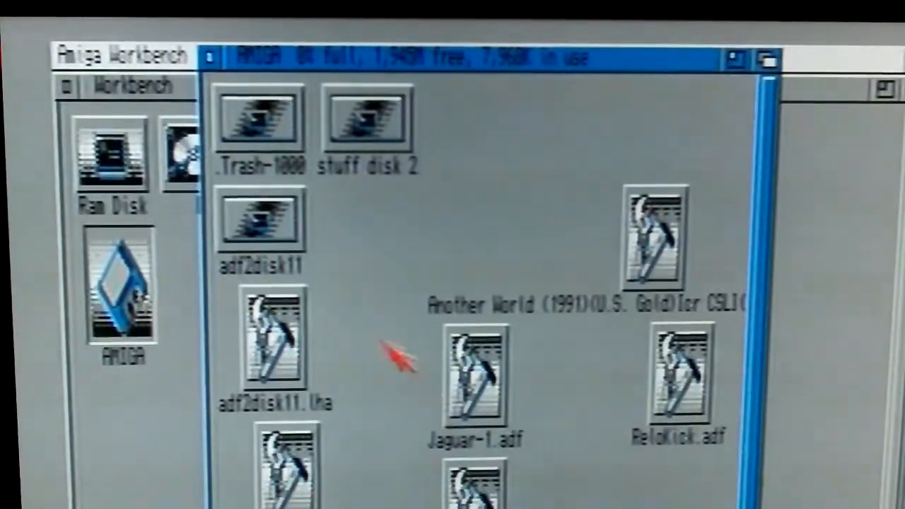
mouse_move(551, 460)
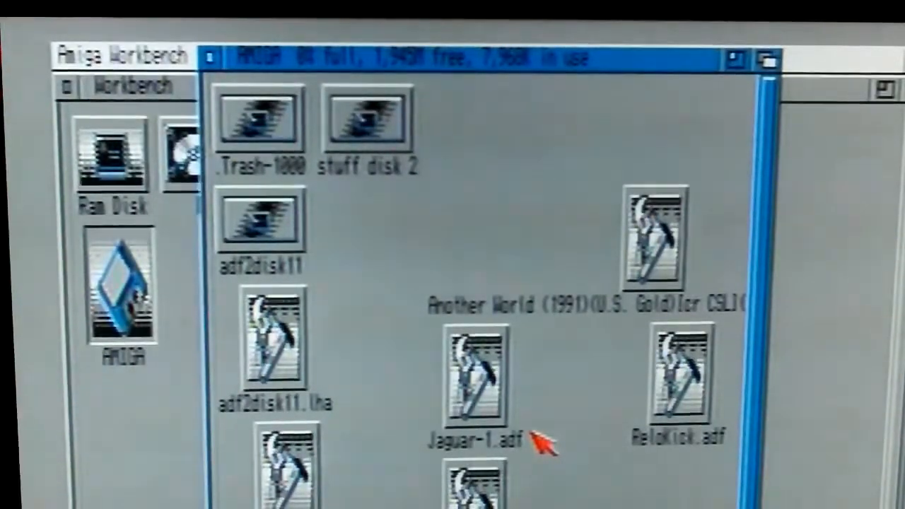
mouse_move(205, 78)
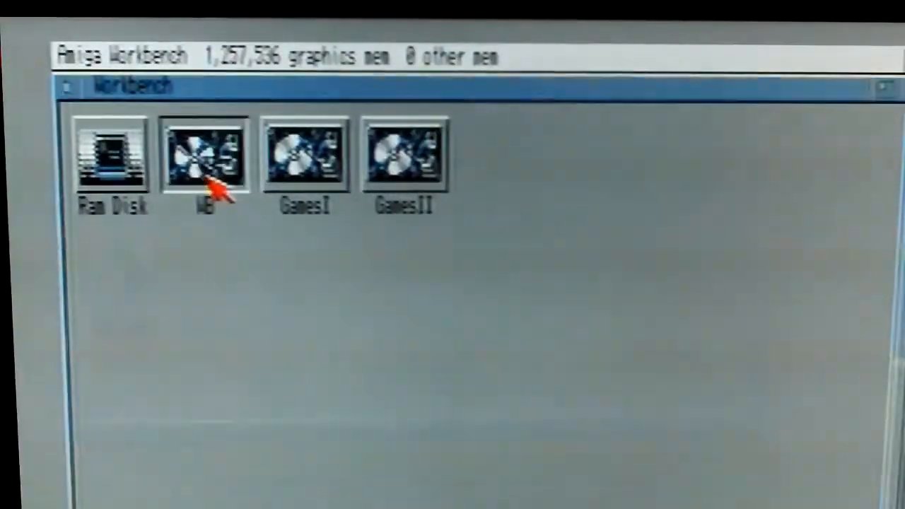
Open the WB volume to reach the Tools drawer holding TrackSaver GUI.
double_click(205, 155)
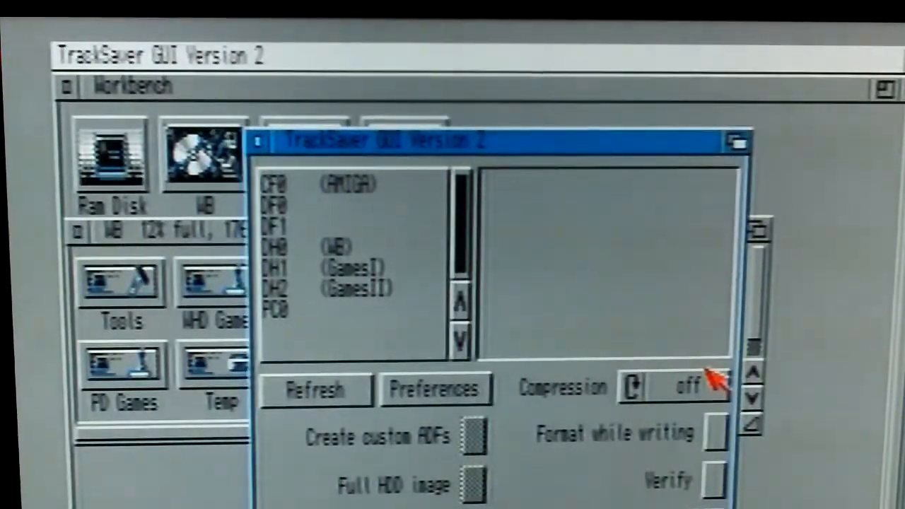
mouse_move(728, 304)
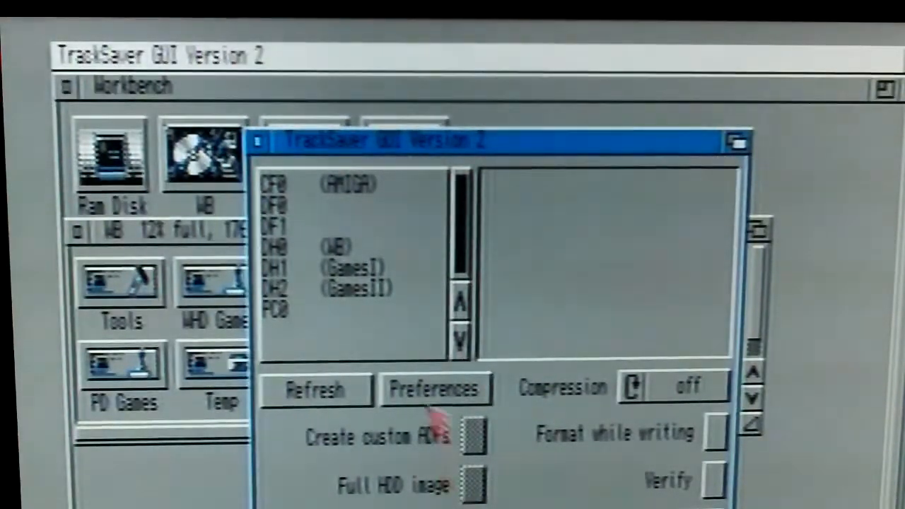
mouse_move(311, 290)
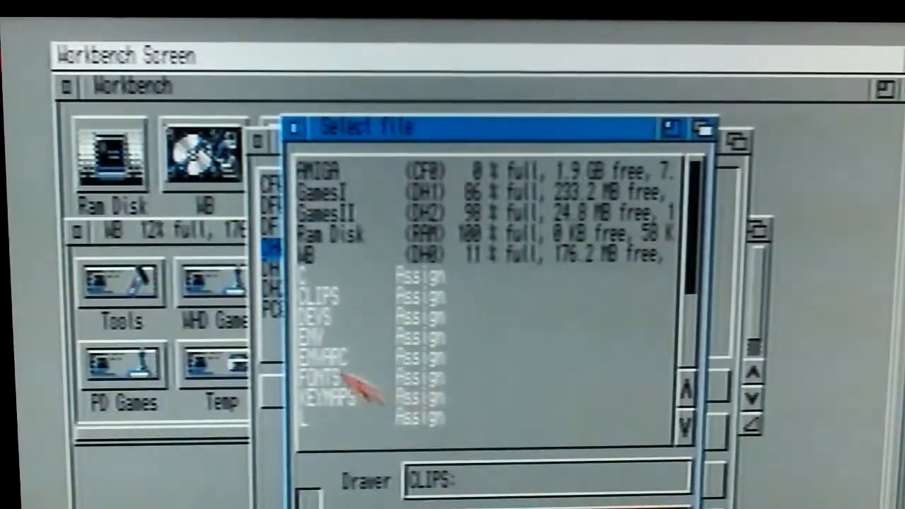
mouse_move(502, 272)
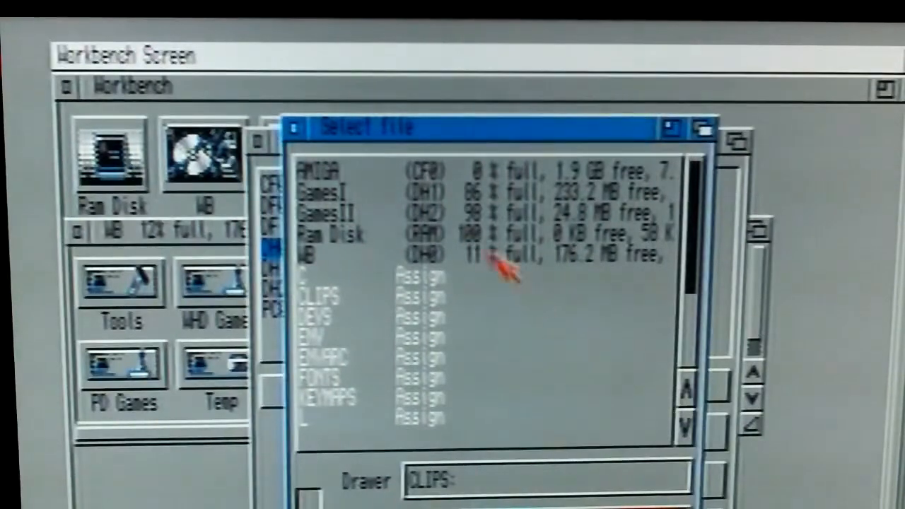
mouse_move(396, 177)
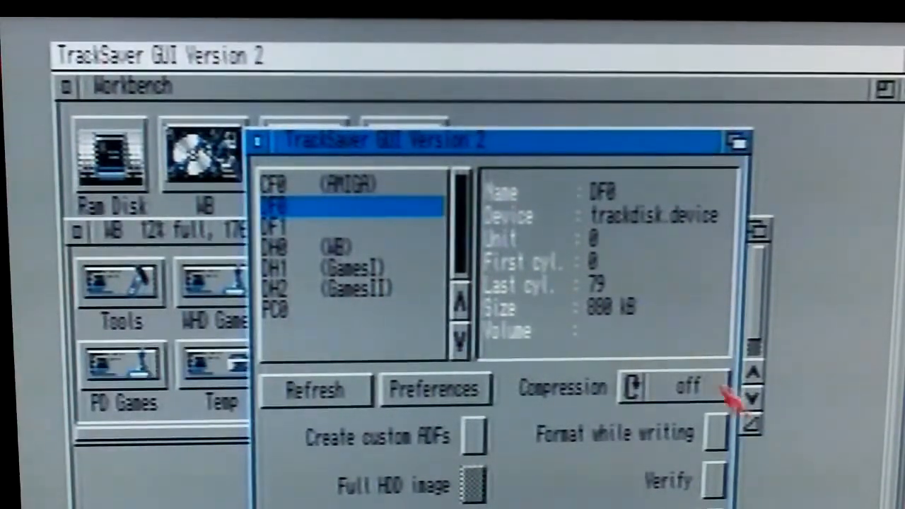
Tick Format while writing for the DF0 floppy (volume GEESU594).
left_click(716, 432)
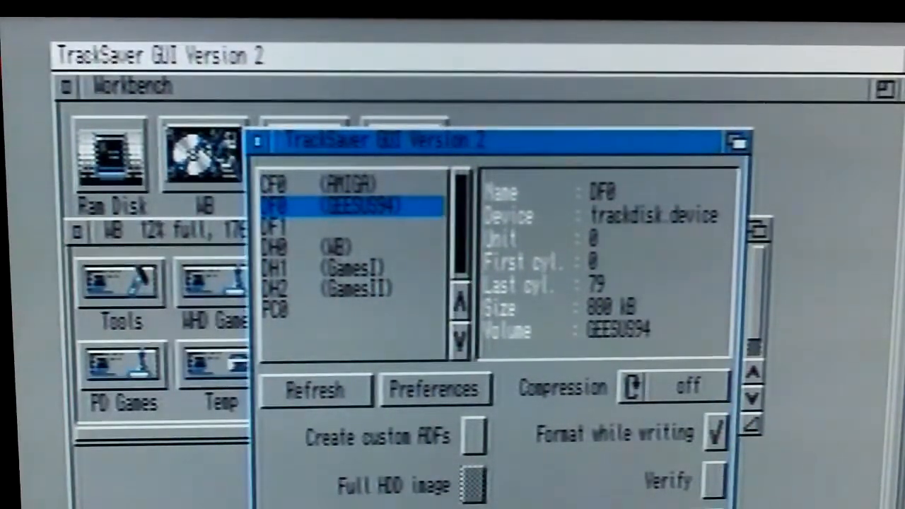